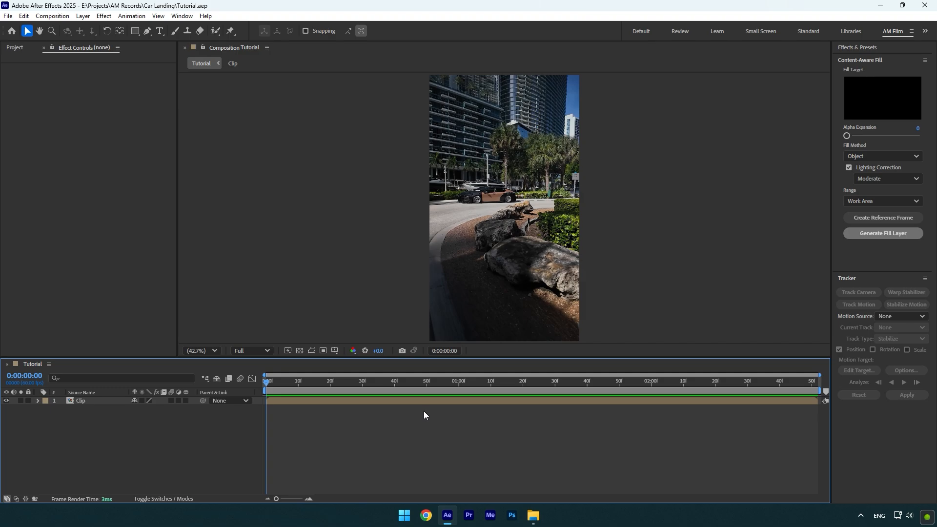
Duplicate the clip layer into Clean and Original copies and hide Original.
{"action": "right_click", "coordinate": [79, 400]}
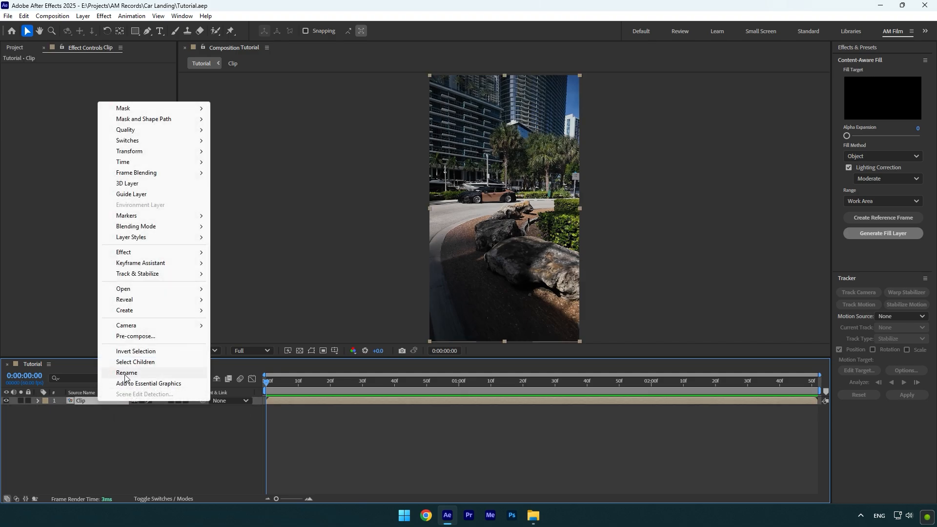
{"action": "key", "text": "ctrl+d"}
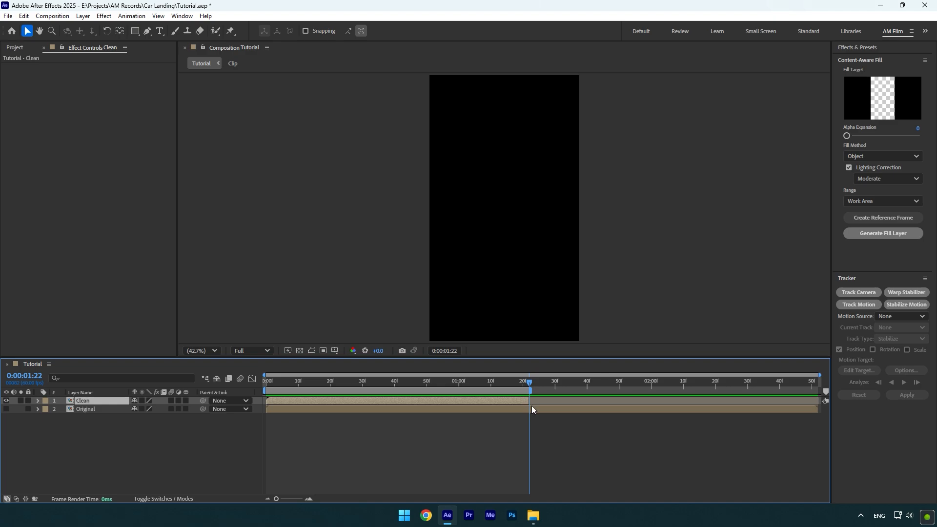
{"action": "mouse_move", "coordinate": [534, 395]}
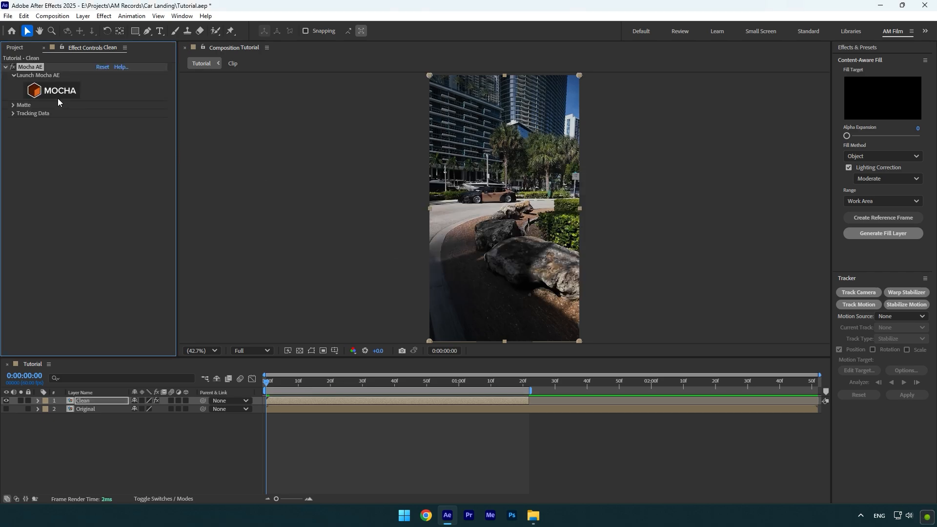
Track an X-spline shape around the car and curb in Mocha AE and save.
{"action": "left_click", "coordinate": [53, 90]}
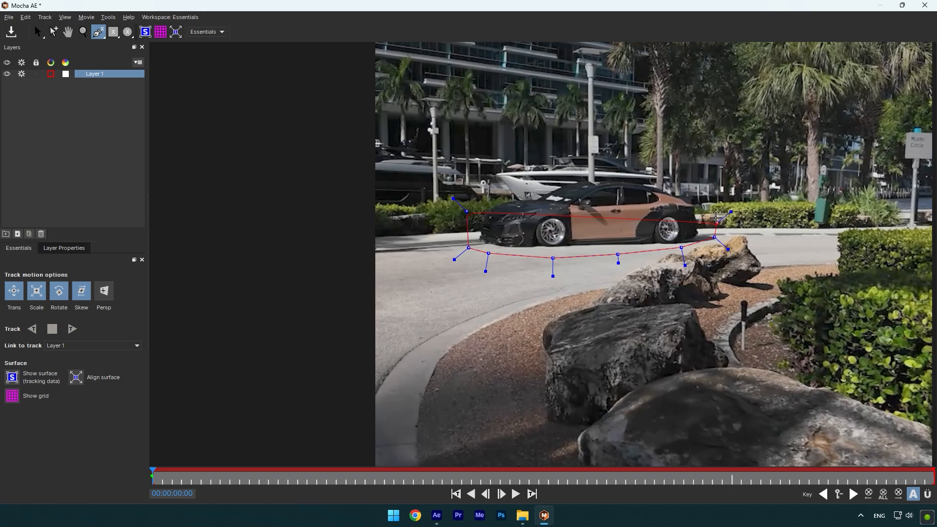
{"action": "left_click", "coordinate": [37, 31]}
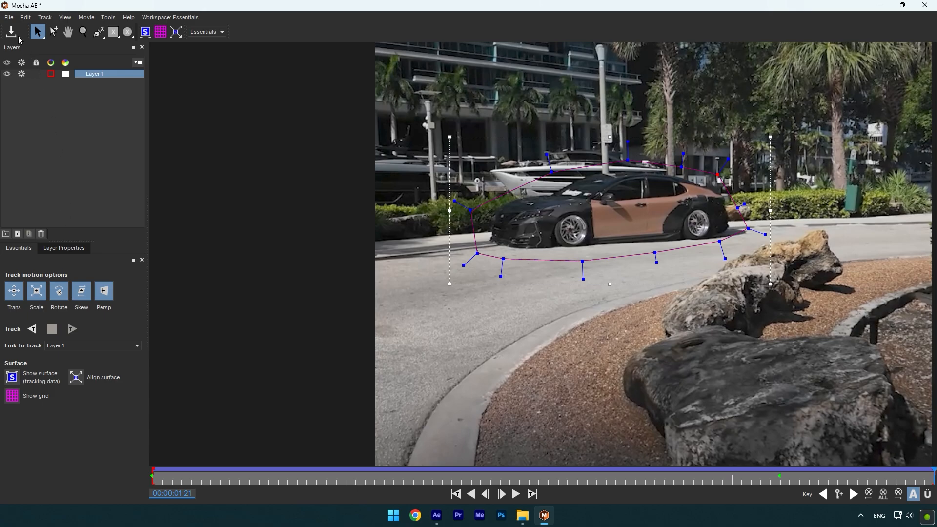
{"action": "left_click", "coordinate": [446, 515]}
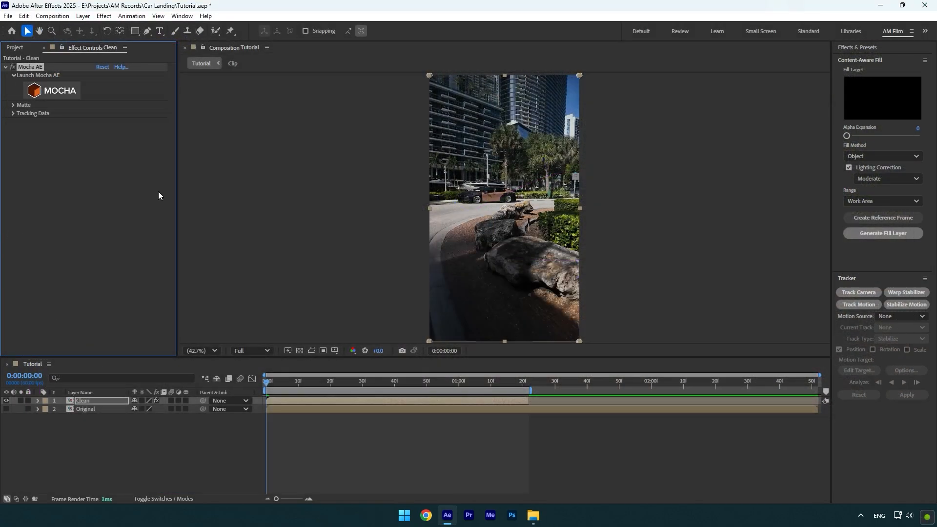
Create AE masks from the Mocha matte in Subtract mode and create a fill reference frame.
{"action": "left_click", "coordinate": [13, 105]}
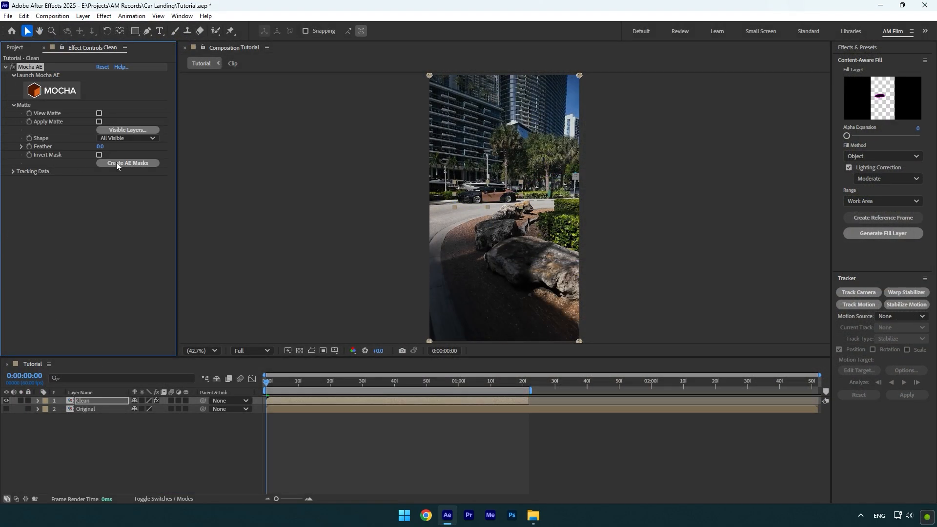
{"action": "left_click", "coordinate": [127, 162]}
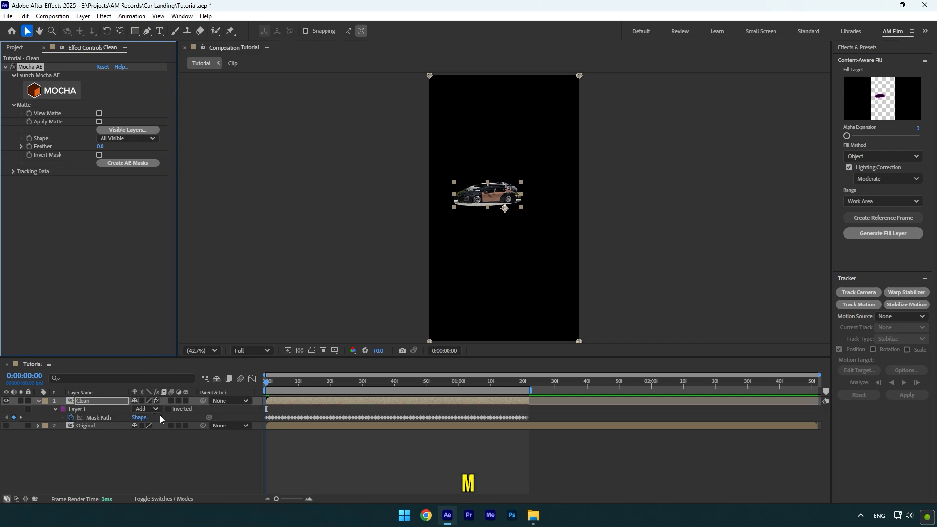
{"action": "left_click", "coordinate": [181, 408]}
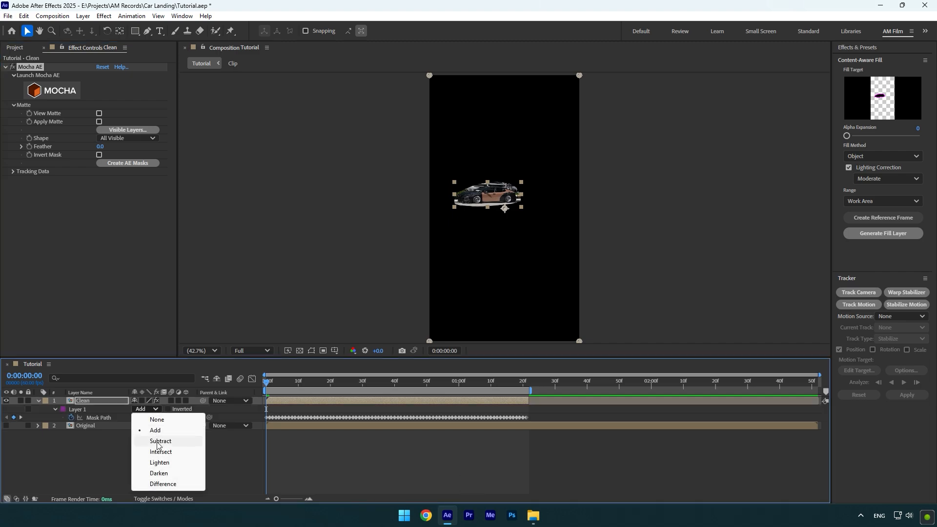
{"action": "left_click", "coordinate": [160, 441]}
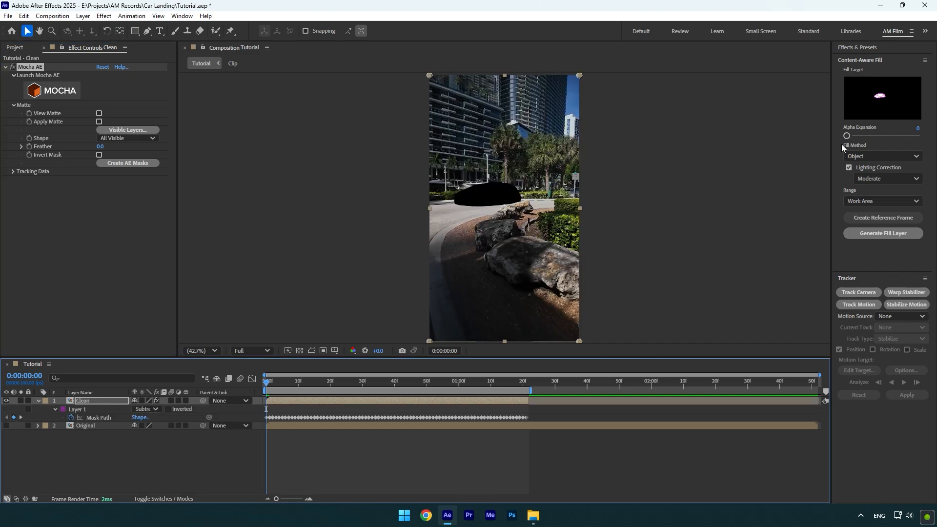
{"action": "left_click", "coordinate": [882, 217]}
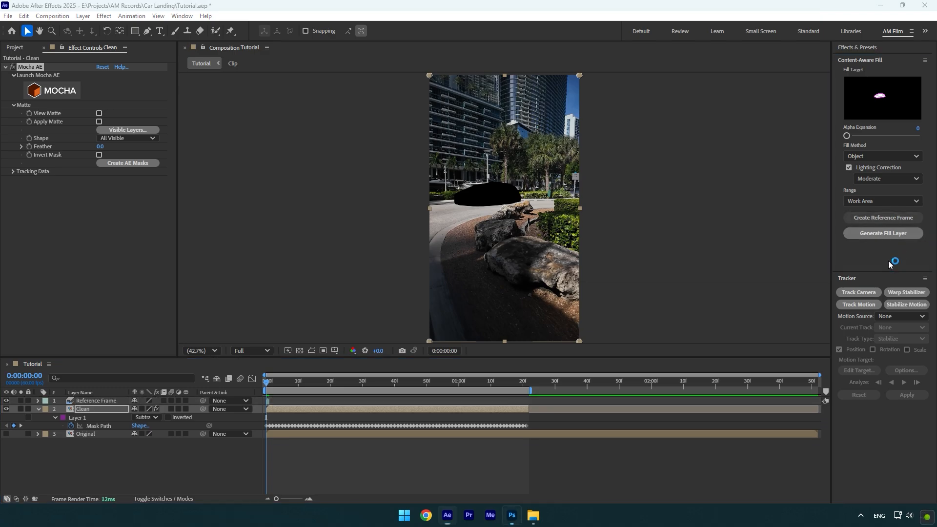
{"action": "left_click", "coordinate": [510, 514]}
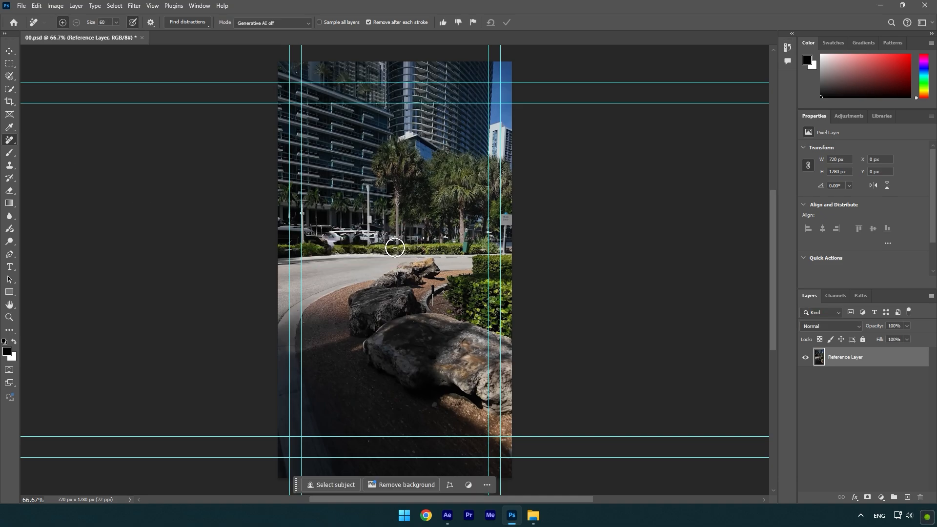
{"action": "mouse_move", "coordinate": [206, 160]}
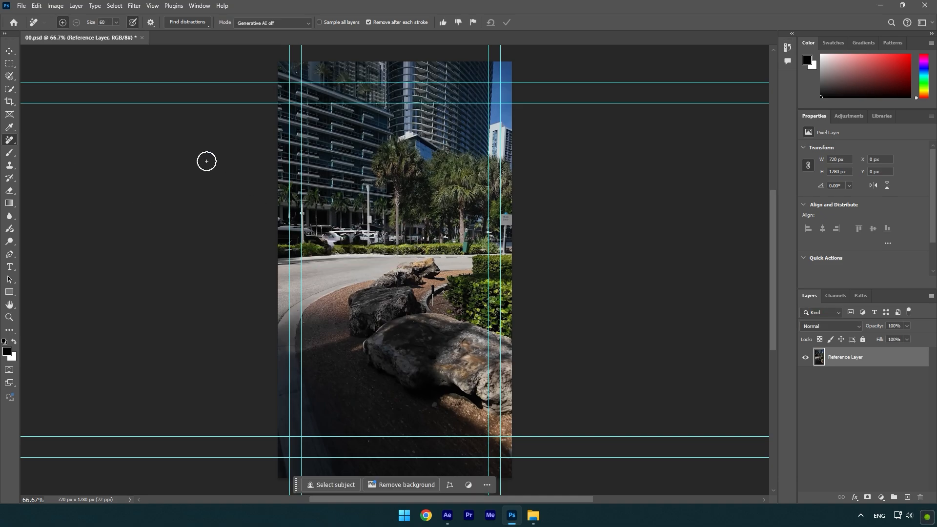
Save the car-free reference frame in Photoshop with File > Save.
{"action": "left_click", "coordinate": [21, 5]}
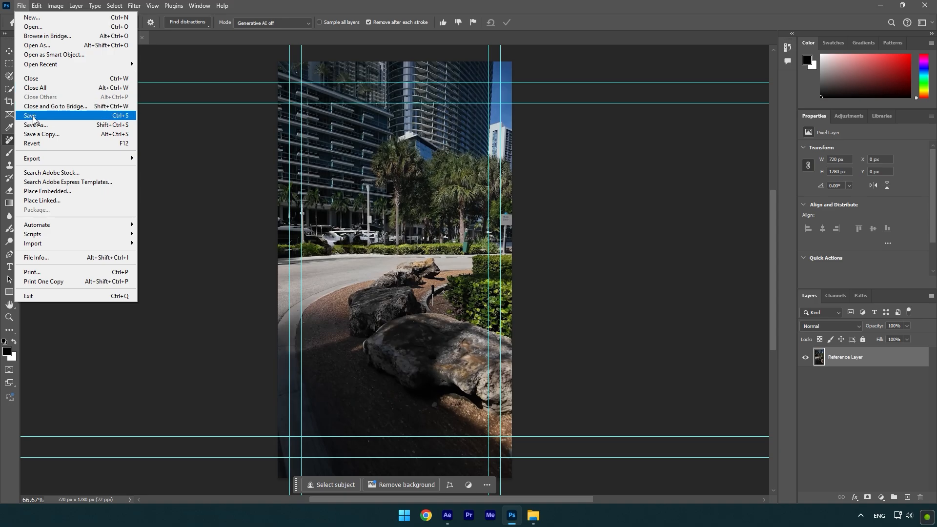
{"action": "left_click", "coordinate": [446, 515]}
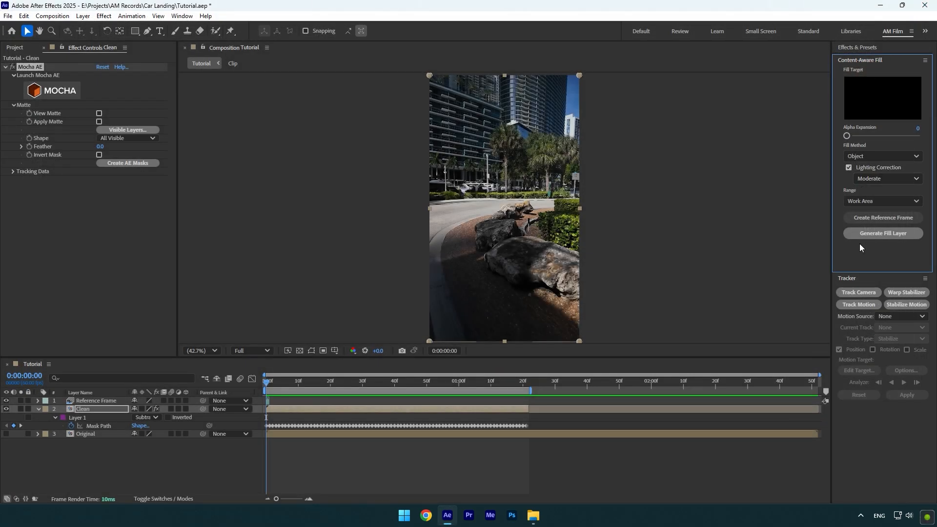
Generate the content-aware fill layer and scrub the timeline to verify the car is gone.
{"action": "left_click", "coordinate": [882, 233]}
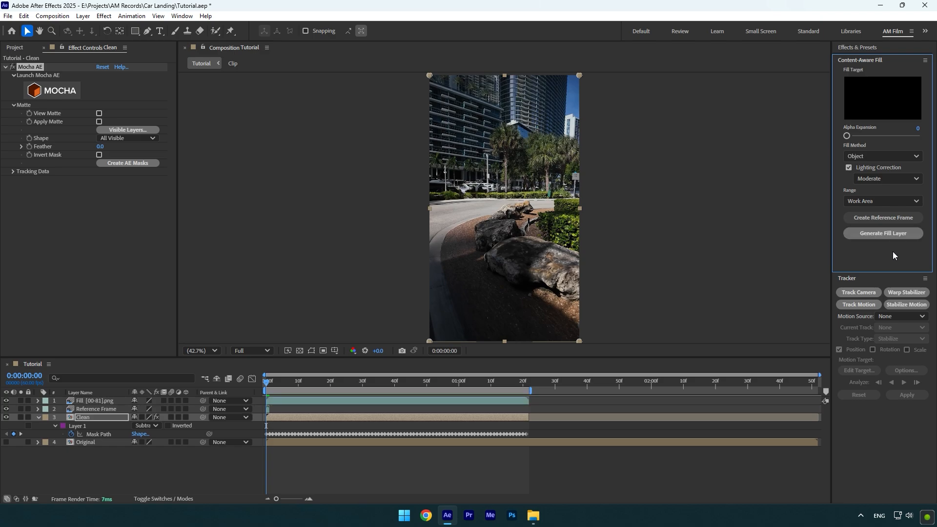
{"action": "left_click", "coordinate": [881, 233]}
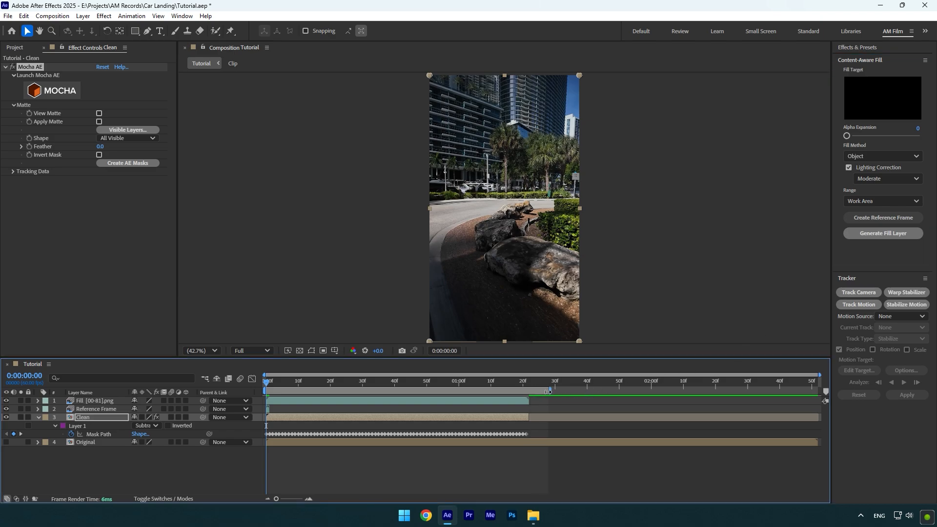
{"action": "left_click", "coordinate": [268, 386]}
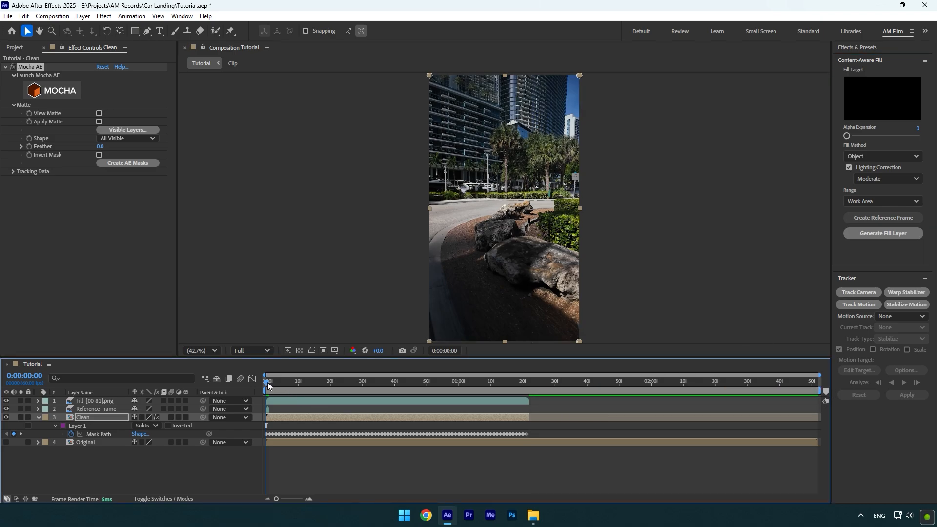
{"action": "left_click", "coordinate": [407, 381]}
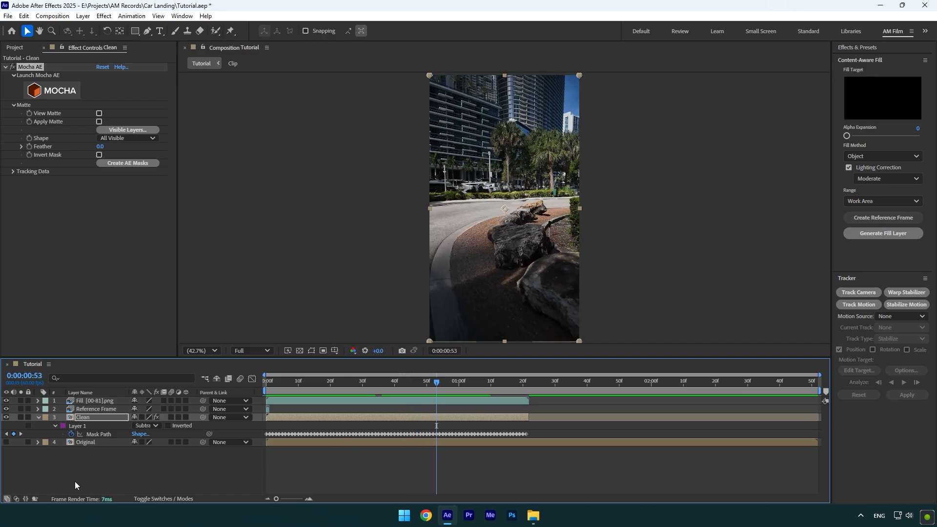
{"action": "left_click", "coordinate": [6, 442]}
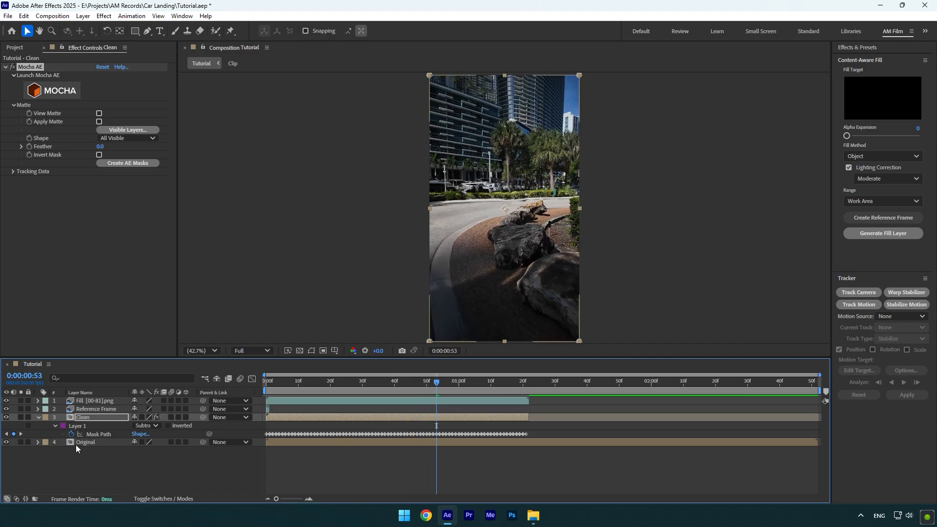
Duplicate Original, move it to the top, and freeze it at 0:00:01:22.
{"action": "key", "text": "ctrl+d"}
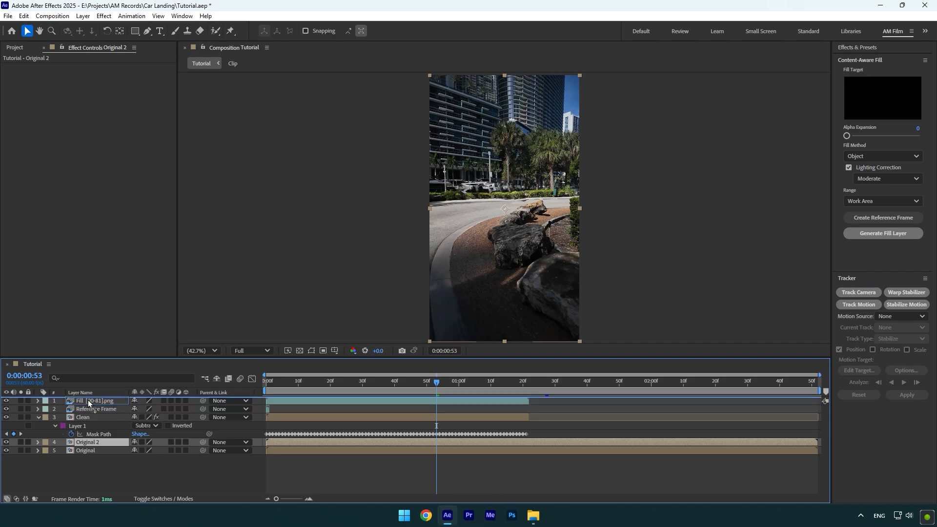
{"action": "left_click", "coordinate": [513, 381]}
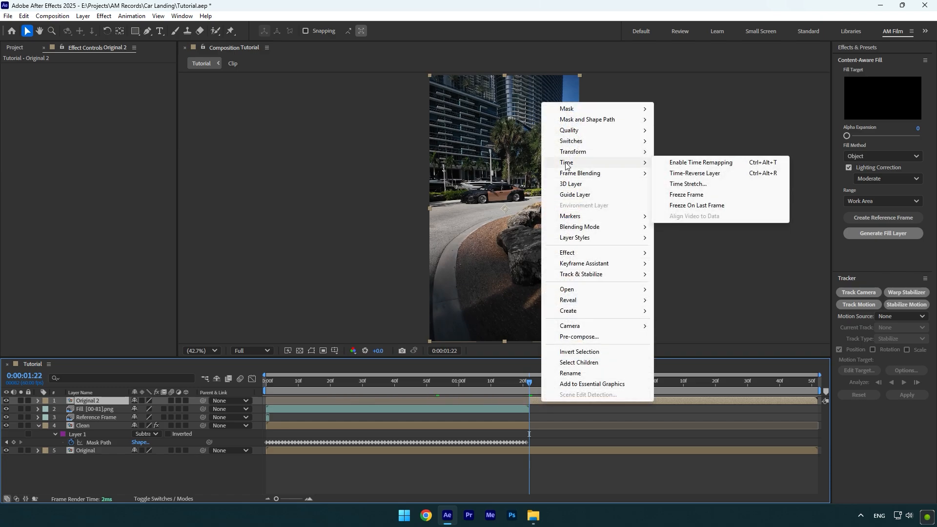
{"action": "left_click", "coordinate": [700, 162]}
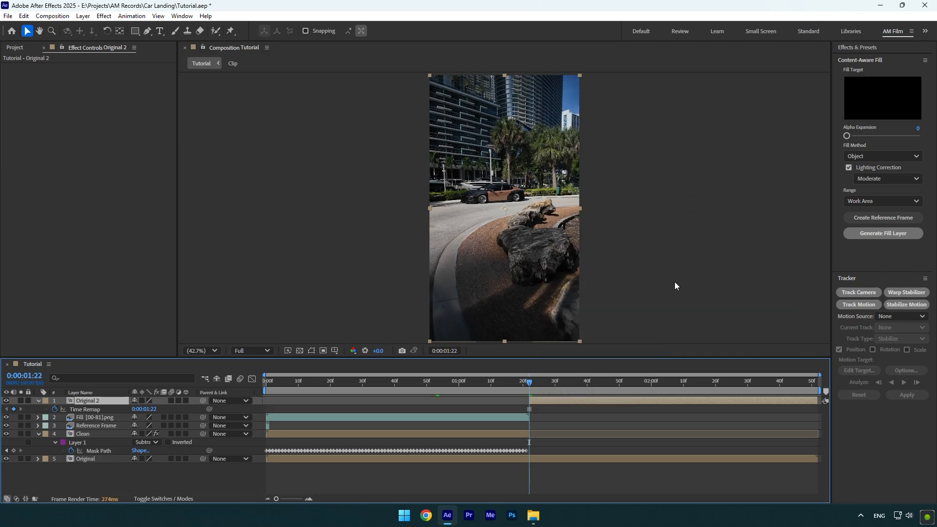
{"action": "left_click", "coordinate": [356, 380]}
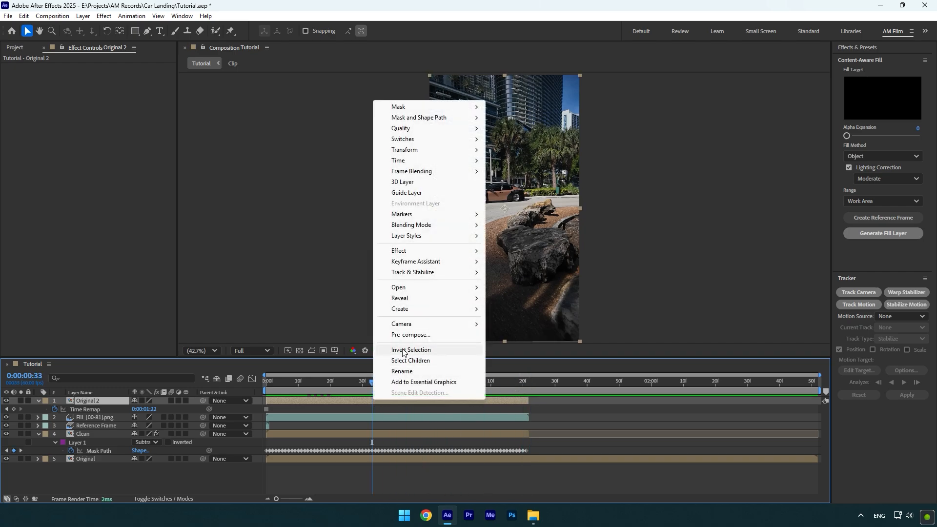
{"action": "left_click", "coordinate": [410, 335]}
{"action": "type", "text": "Frozen"}
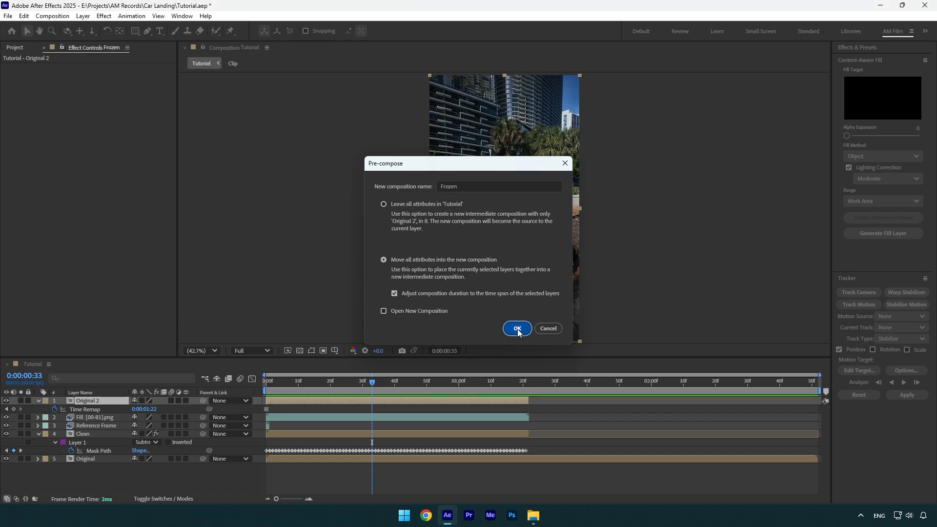
Pre-compose the frozen layer as 'Frozen' and start a Pen mask around the car.
{"action": "left_click", "coordinate": [516, 328]}
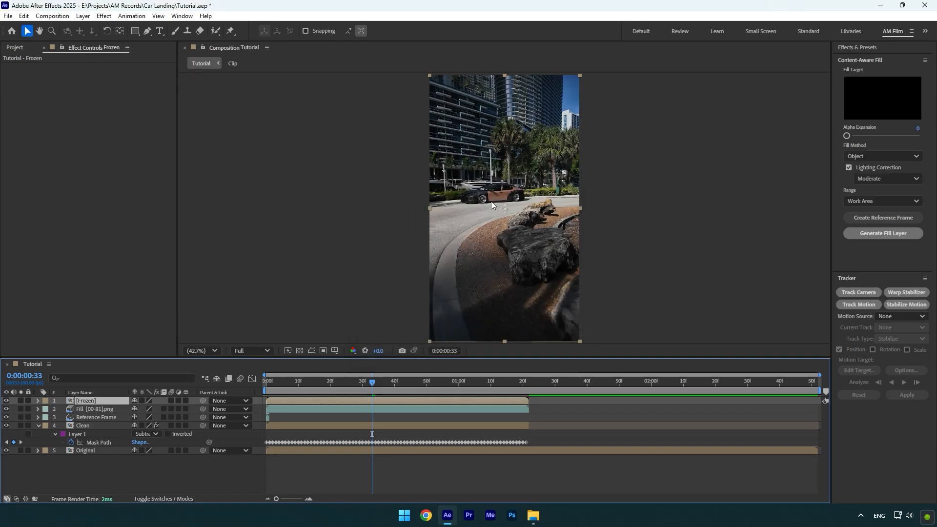
{"action": "left_click", "coordinate": [118, 30]}
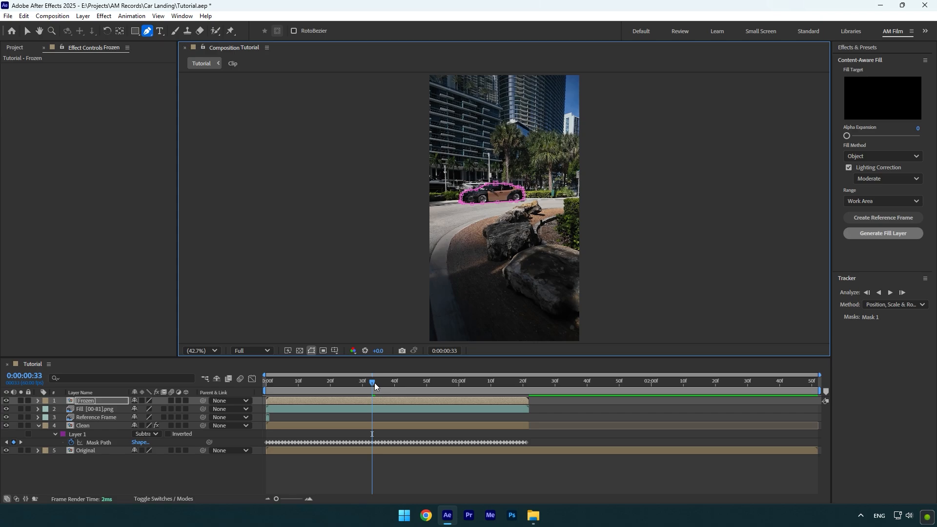
Bring in the Jet Exhaust clip from the Car Landing project folder.
{"action": "left_click", "coordinate": [531, 514]}
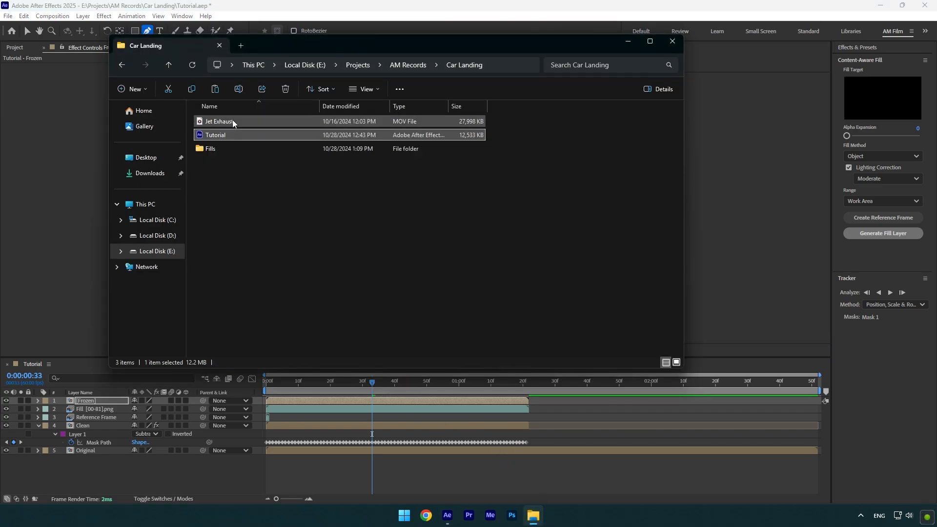
{"action": "double_click", "coordinate": [218, 122]}
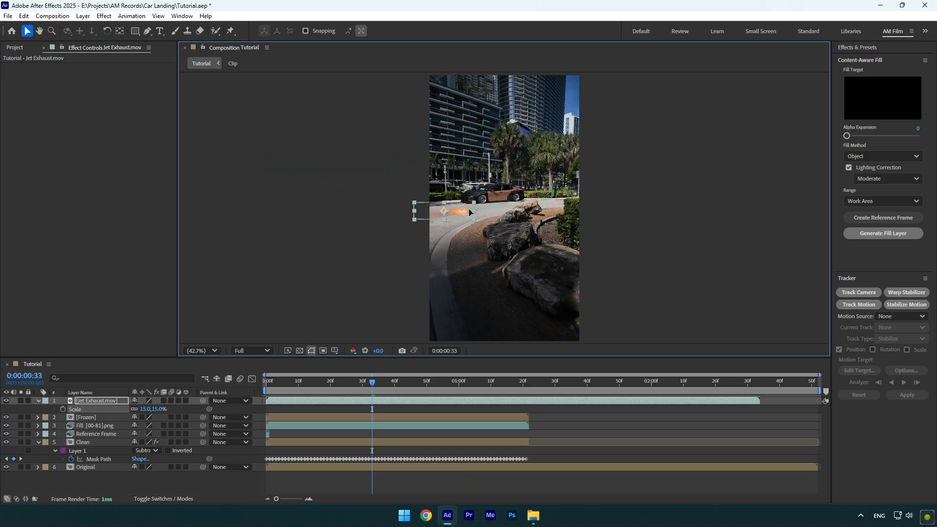
Rotate the Jet Exhaust flame about -84° and duplicate it into three flames.
{"action": "key", "text": "r"}
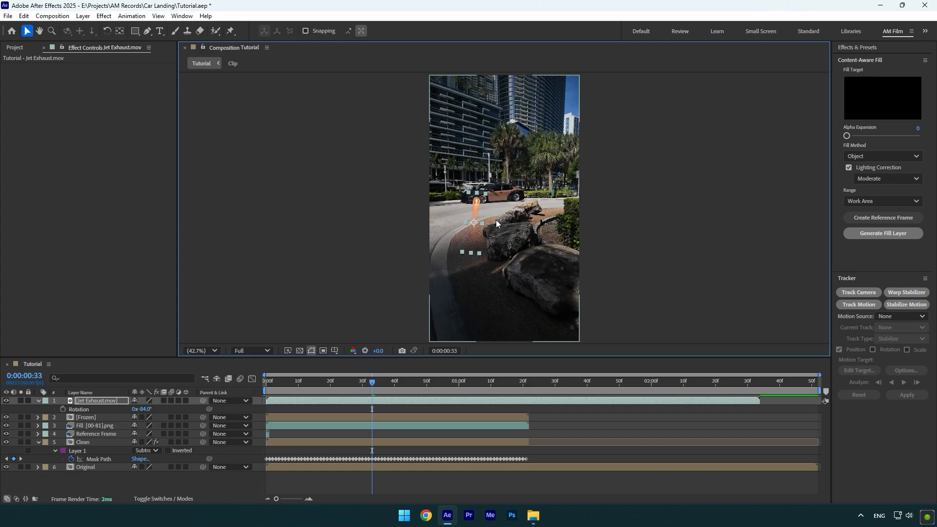
{"action": "key", "text": "ctrl+d"}
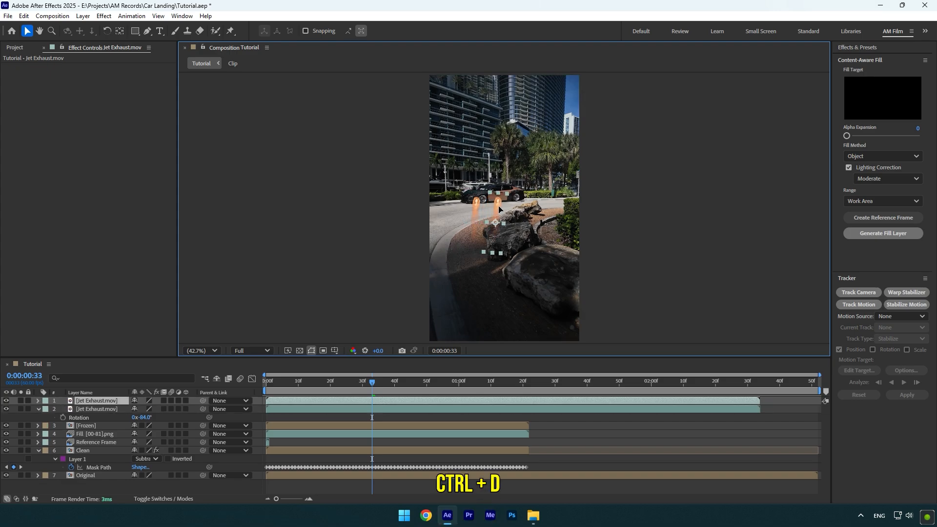
{"action": "key", "text": "ctrl+d"}
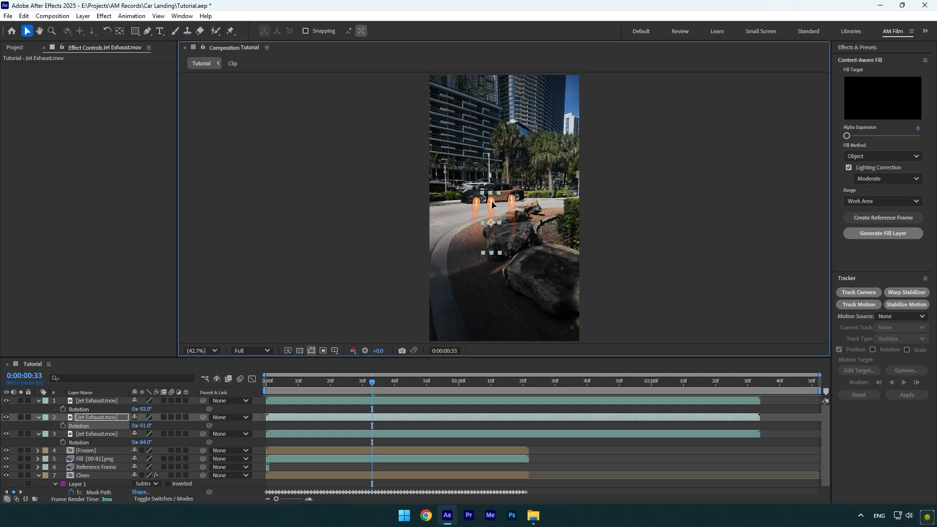
{"action": "left_click", "coordinate": [37, 409]}
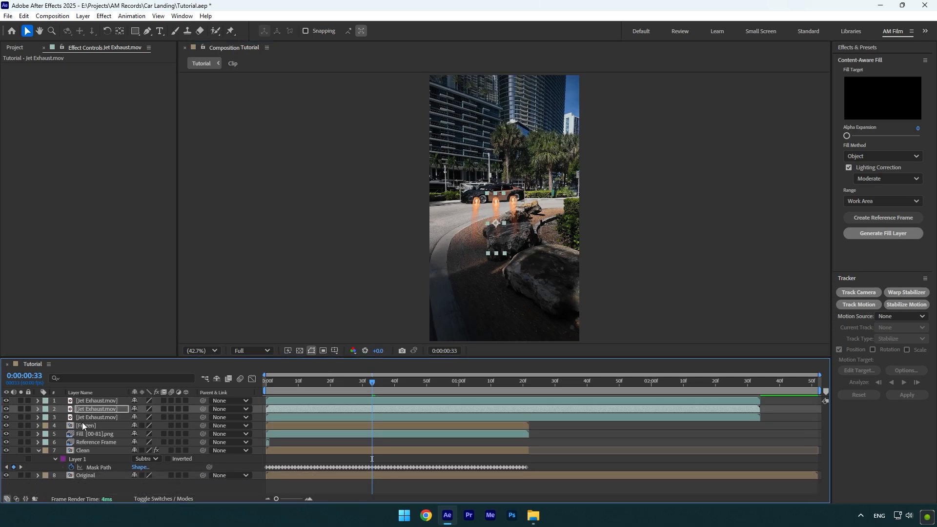
Move Frozen above the flames and end the three Jet Exhaust layers at 1:22.
{"action": "left_click", "coordinate": [87, 400]}
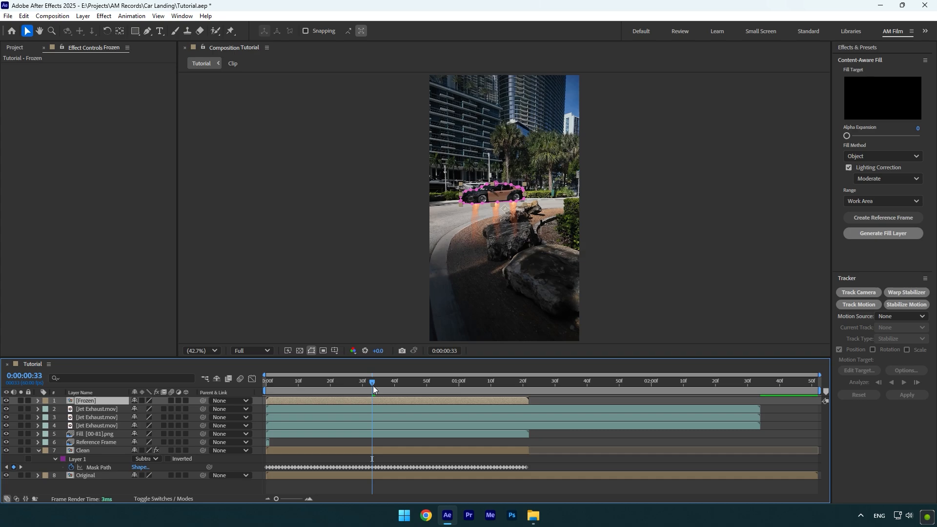
{"action": "left_click", "coordinate": [529, 381]}
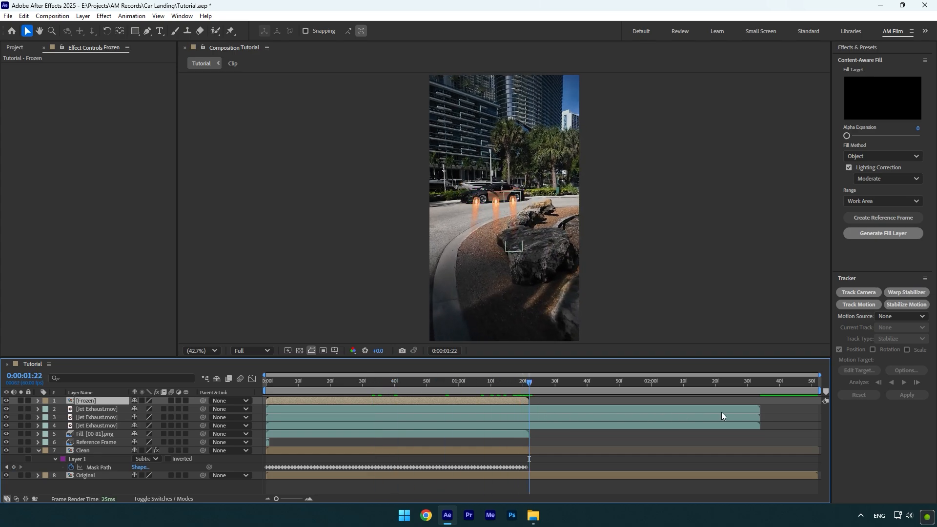
{"action": "left_click", "coordinate": [96, 409]}
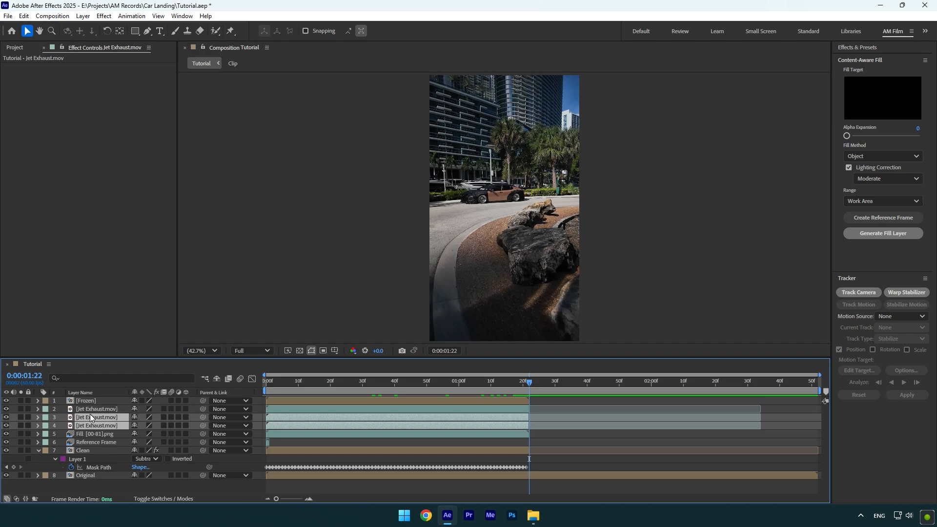
{"action": "key", "text": "p"}
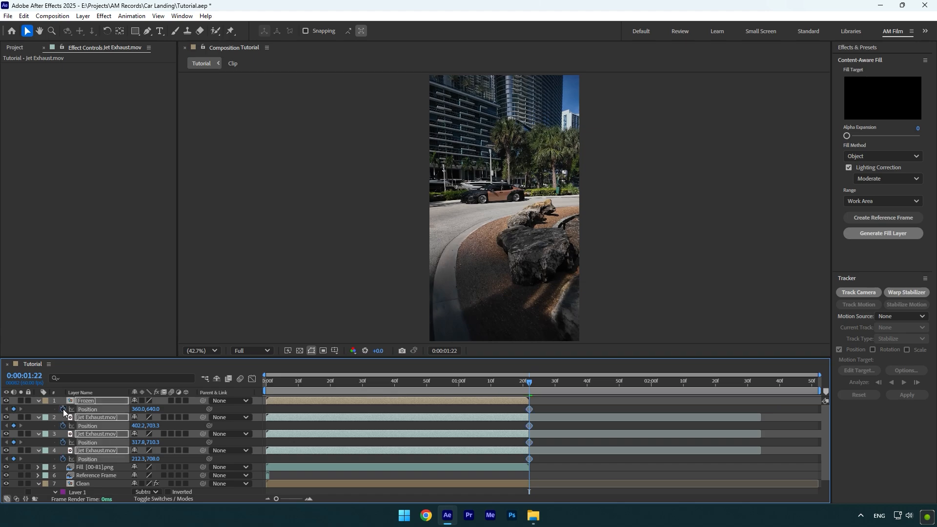
Keyframe Frozen and the three flames high at frame 0, landing at 1:22, with Easy Ease.
{"action": "left_click", "coordinate": [381, 380]}
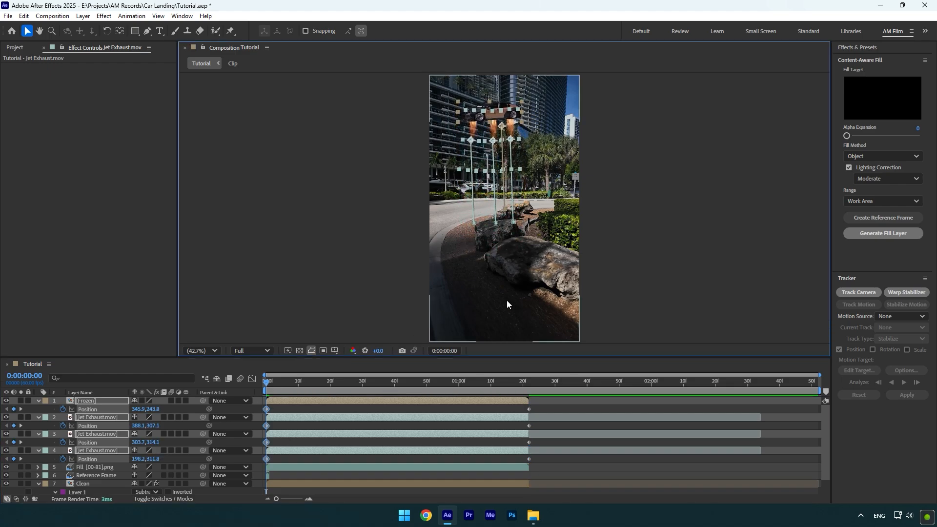
{"action": "key", "text": "f9"}
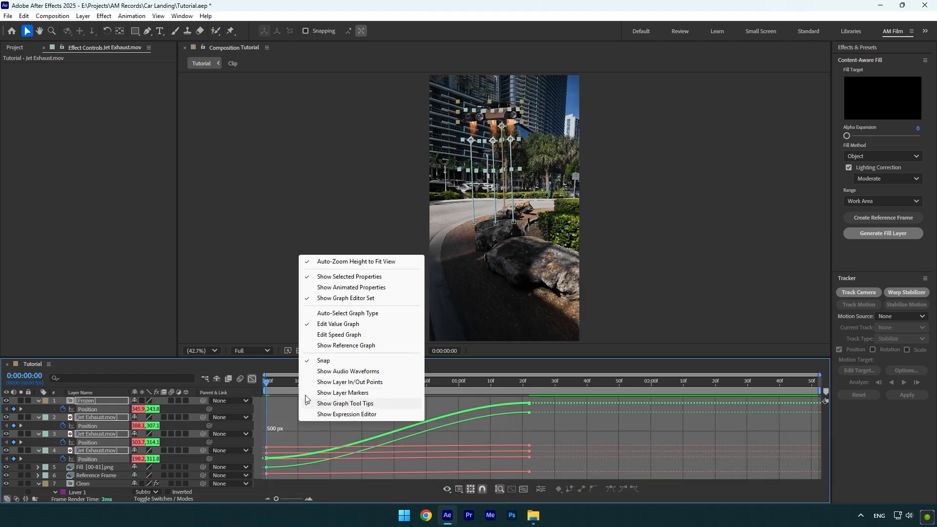
Shape the descent's speed graph influence handles for a smooth ease-in and ease-out.
{"action": "left_click", "coordinate": [339, 334]}
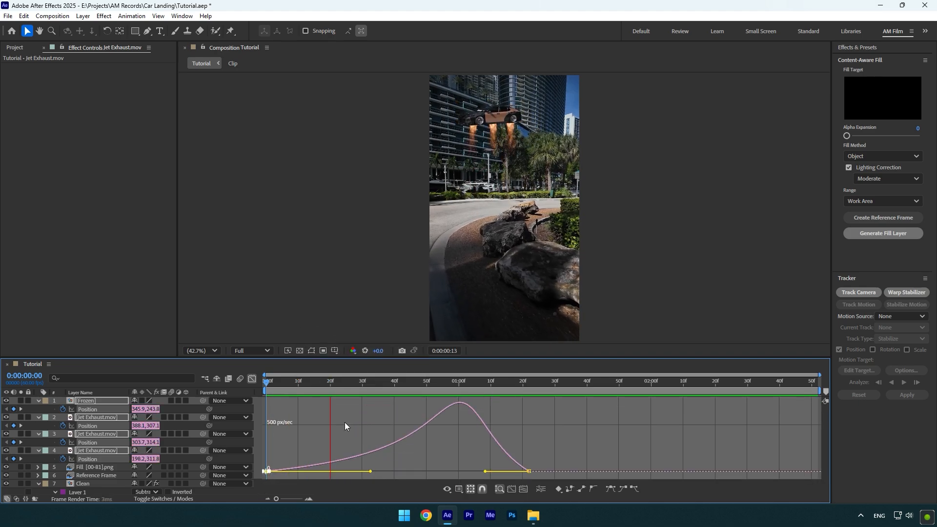
{"action": "left_click", "coordinate": [705, 388]}
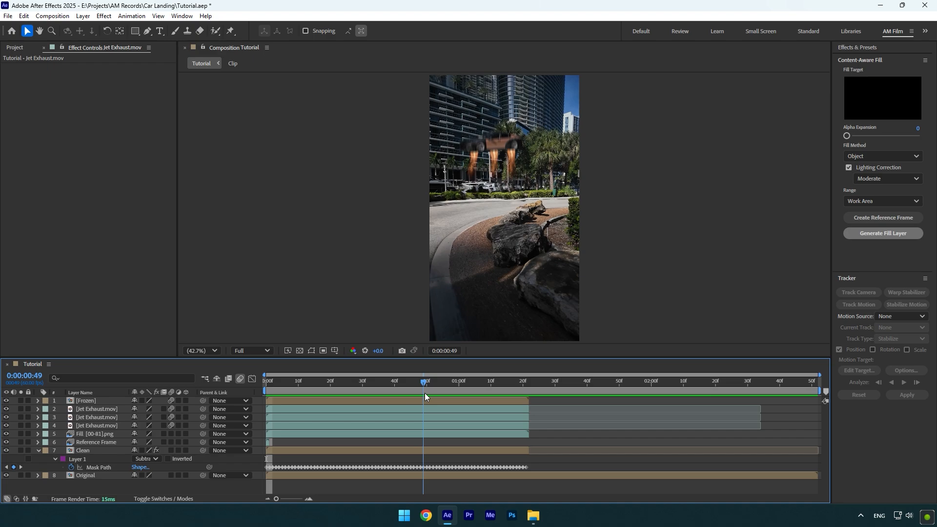
Preview the motion-blurred descent and fade the three flame layers out toward landing.
{"action": "left_click", "coordinate": [95, 409]}
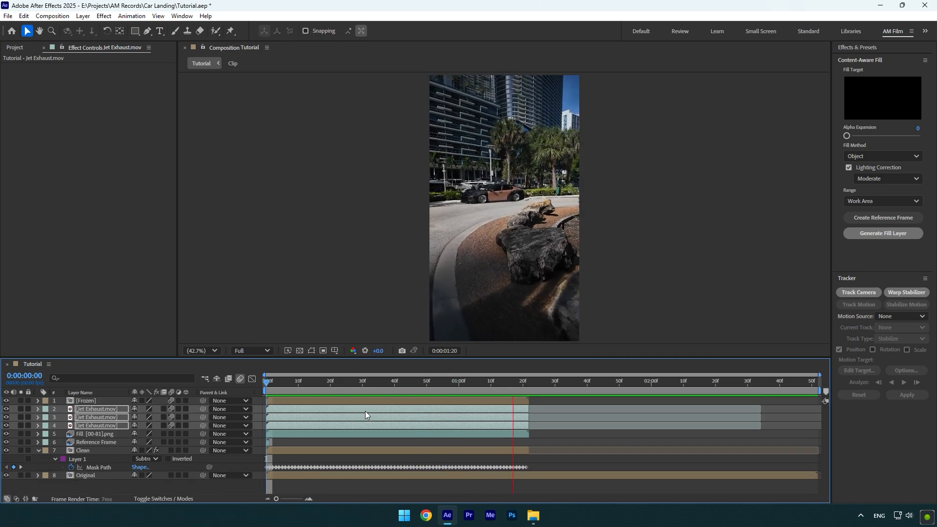
{"action": "left_click", "coordinate": [490, 381]}
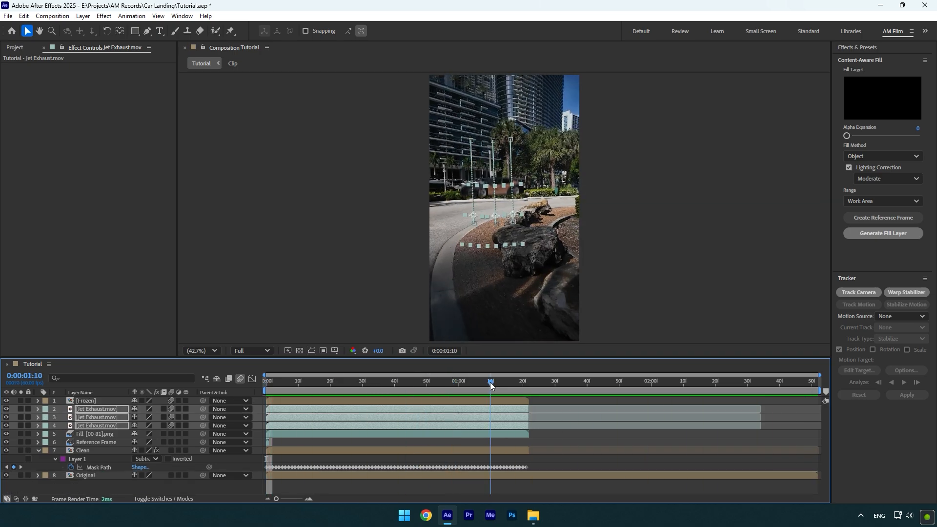
{"action": "left_click", "coordinate": [333, 380]}
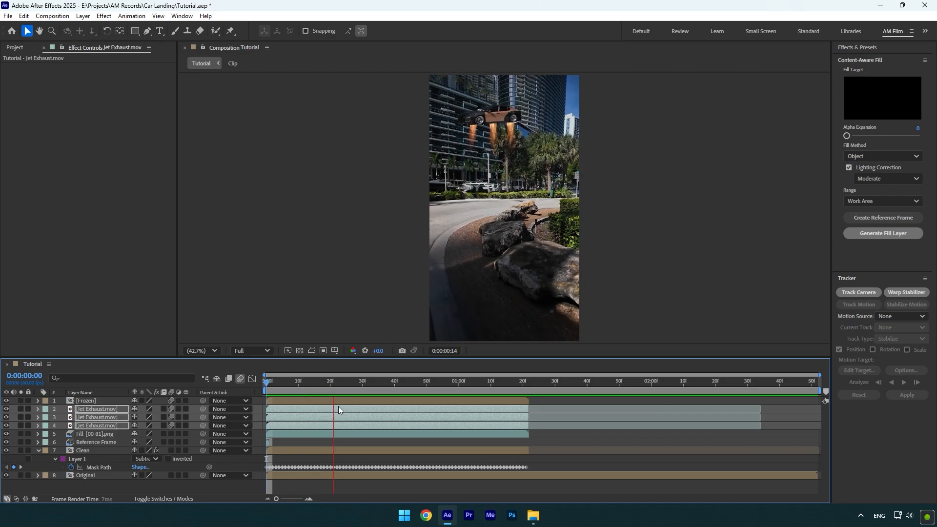
{"action": "left_click", "coordinate": [721, 381]}
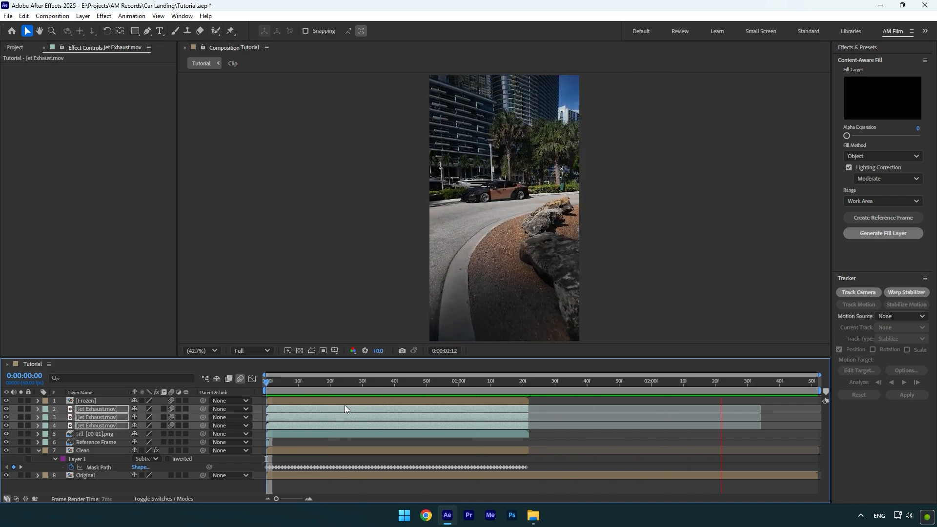
{"action": "left_click", "coordinate": [530, 381]}
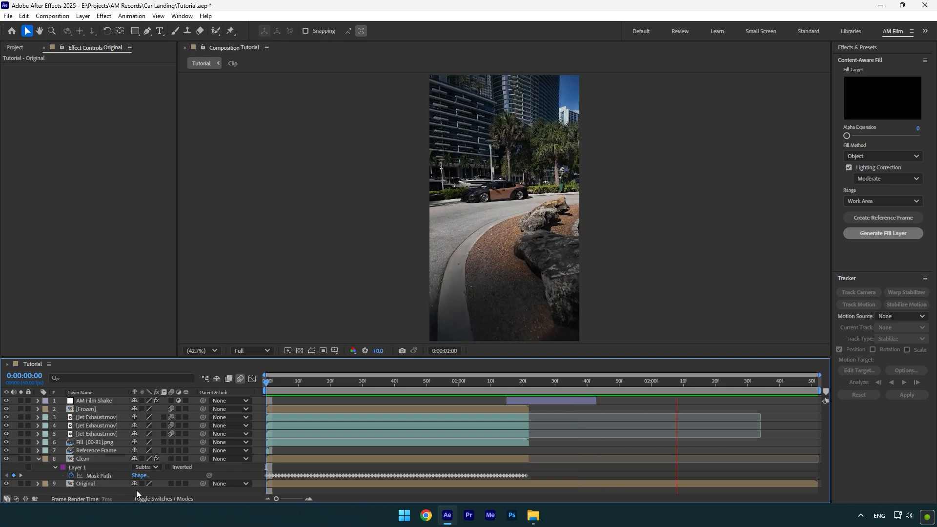
Preview the AM Film Shake jolting the frame at landing versus the earlier descent.
{"action": "left_click", "coordinate": [500, 381]}
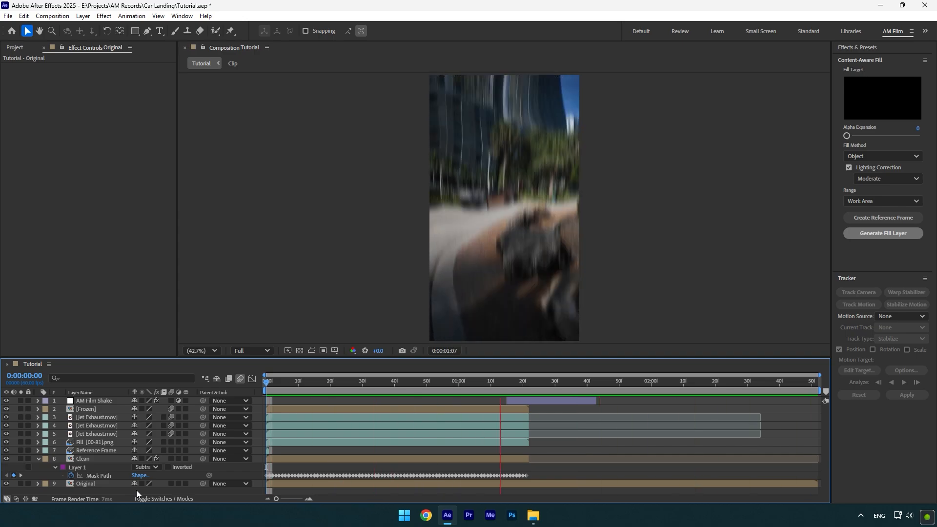
{"action": "left_click", "coordinate": [339, 380]}
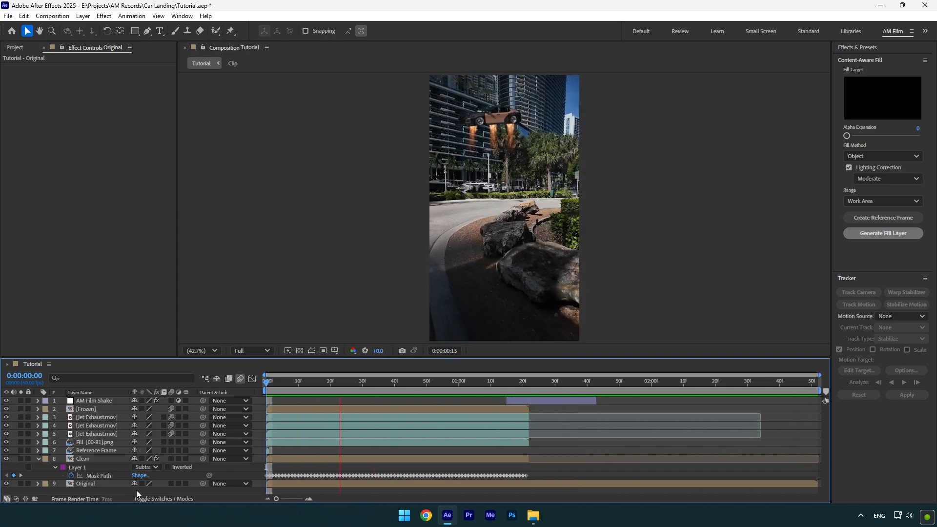